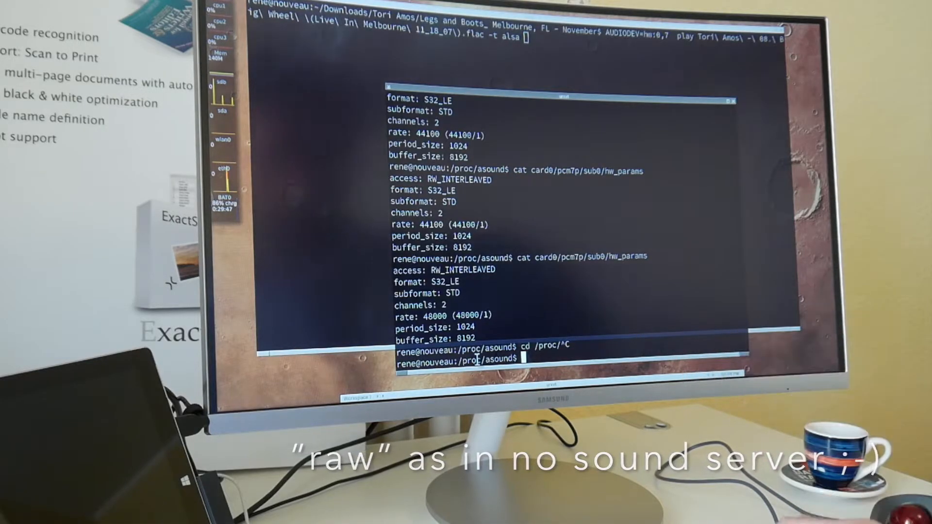
- List the /proc/asound entries and change into the card0 directory
type("l")
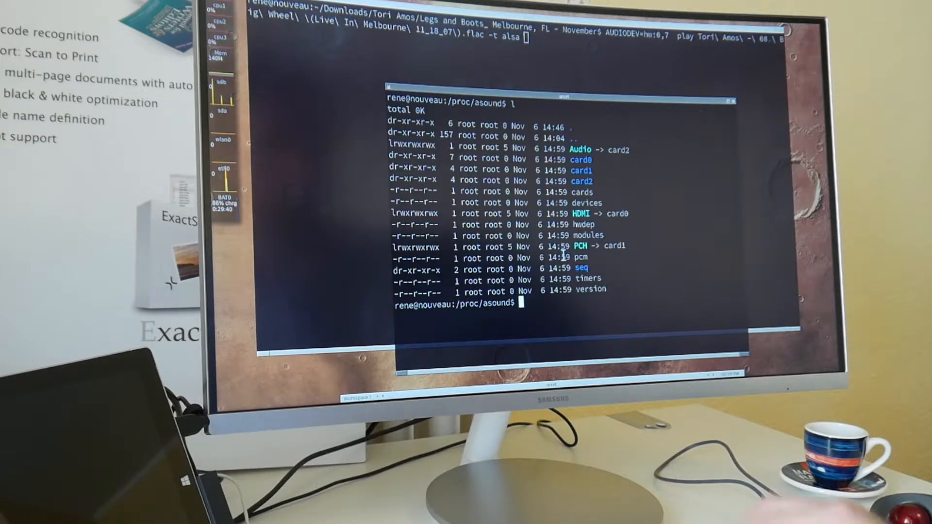
type("cd")
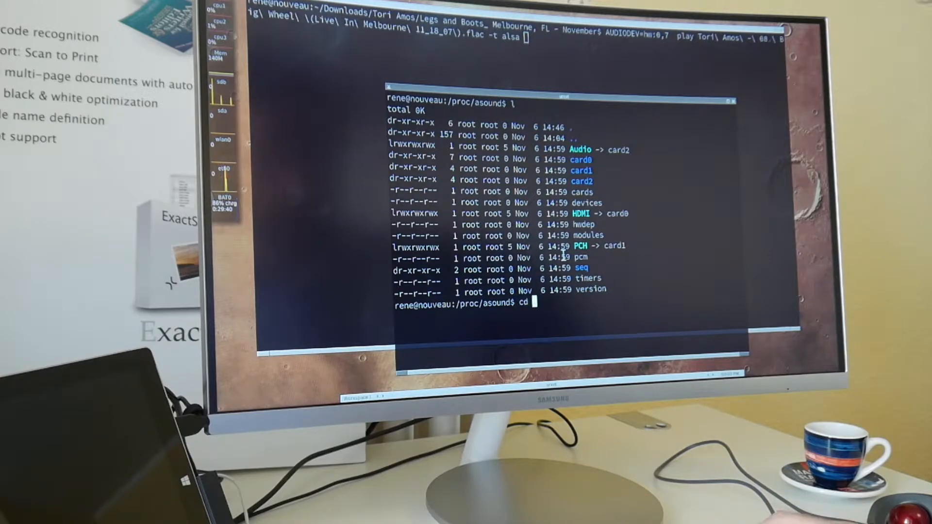
key("Return")
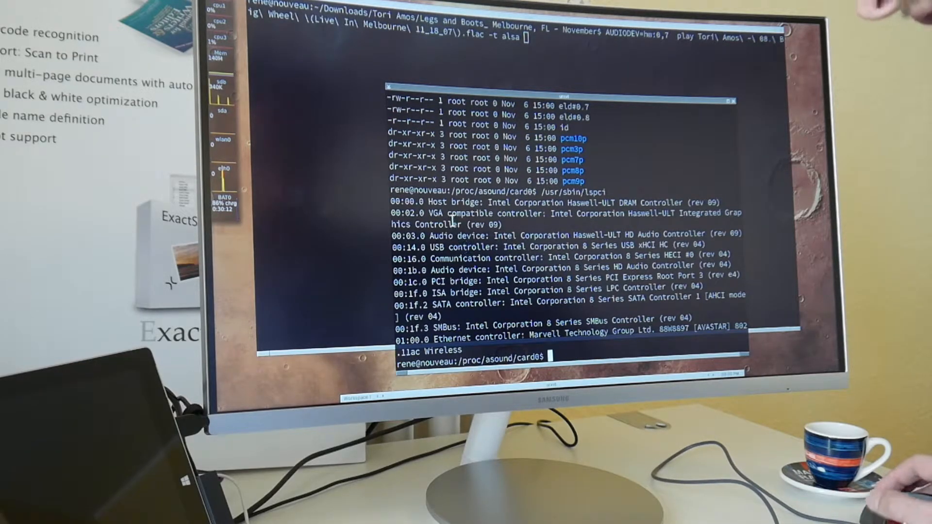
mouse_move(430, 238)
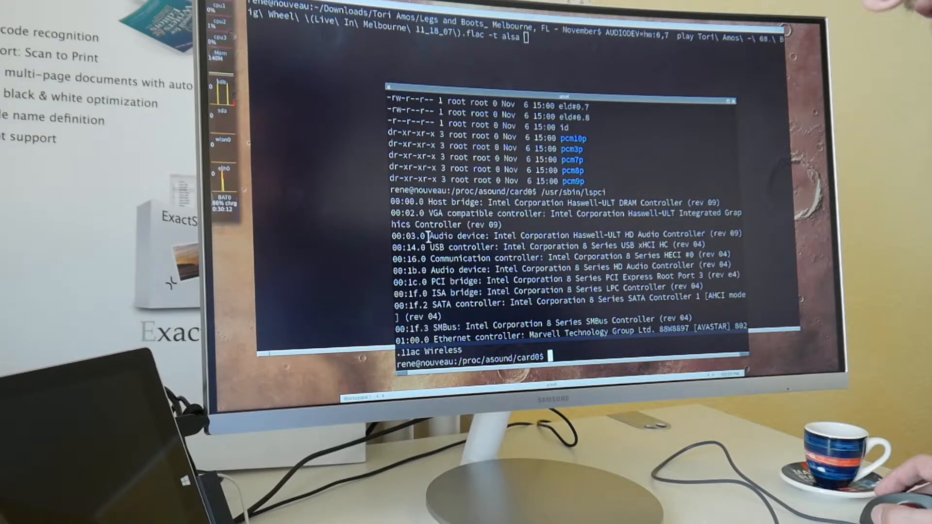
- Select the Haswell HD audio controller line in the lspci output
double_click(535, 233)
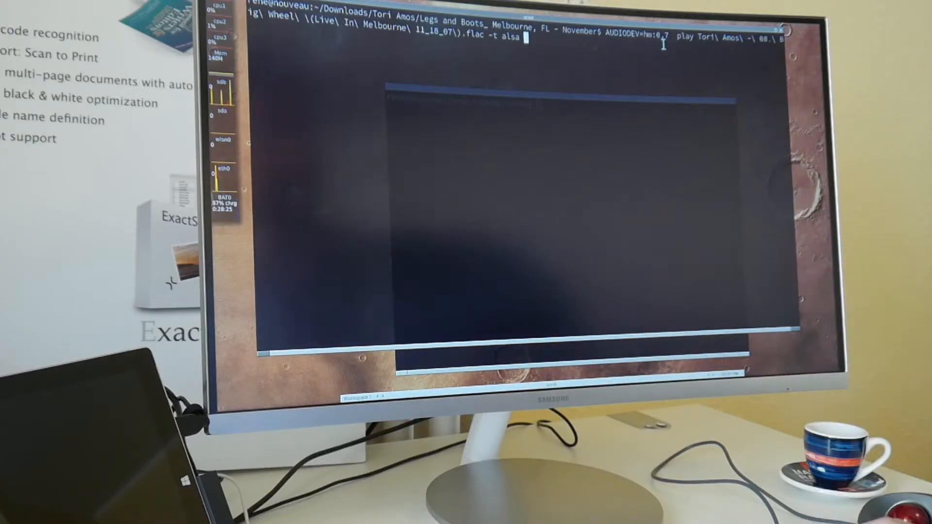
- Run the AUDIODEV=hw:0,7 play command for Big Wheel, which fails with device busy
key("Return")
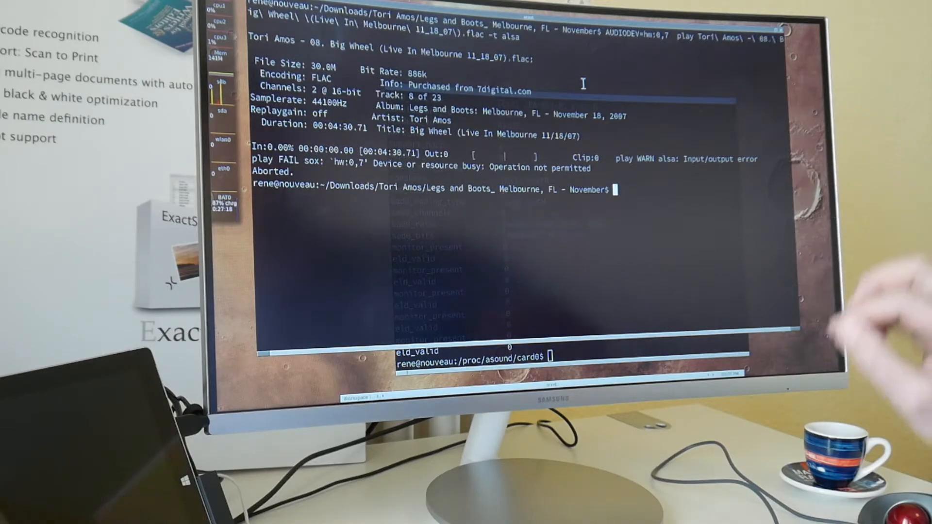
- Retry the hw:0,7 Big Wheel play command with -b 32 for 32-bit output
type("alsamixer")
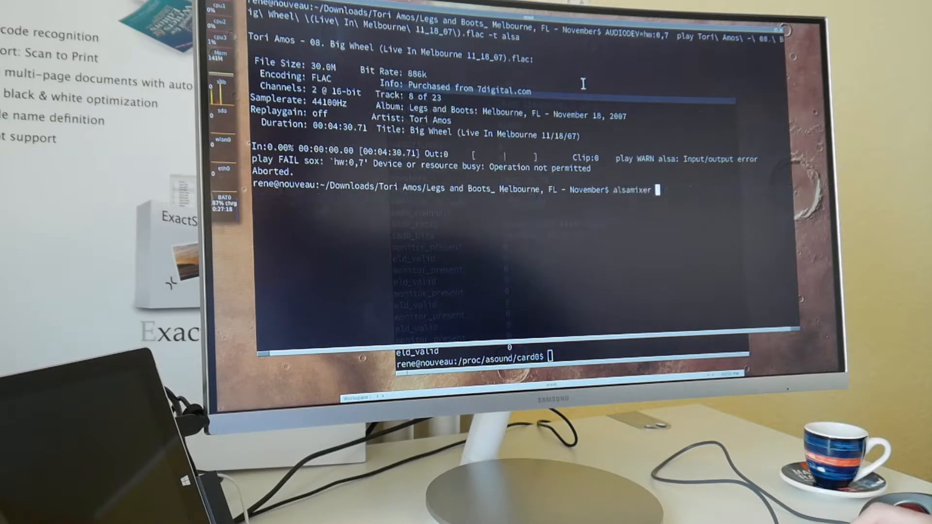
type("-b 32 -t alsa")
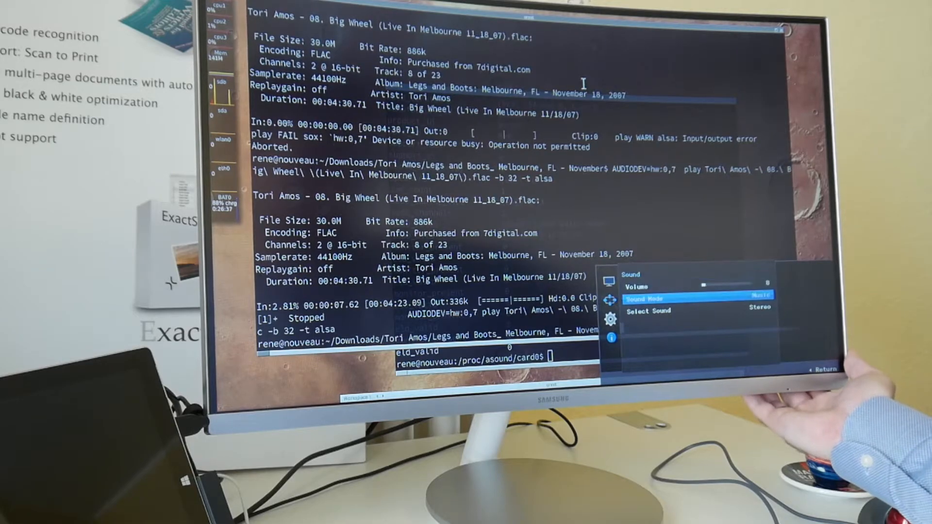
- Check the monitor's Volume, Music sound mode and Stereo settings, then close the menu
left_click(643, 298)
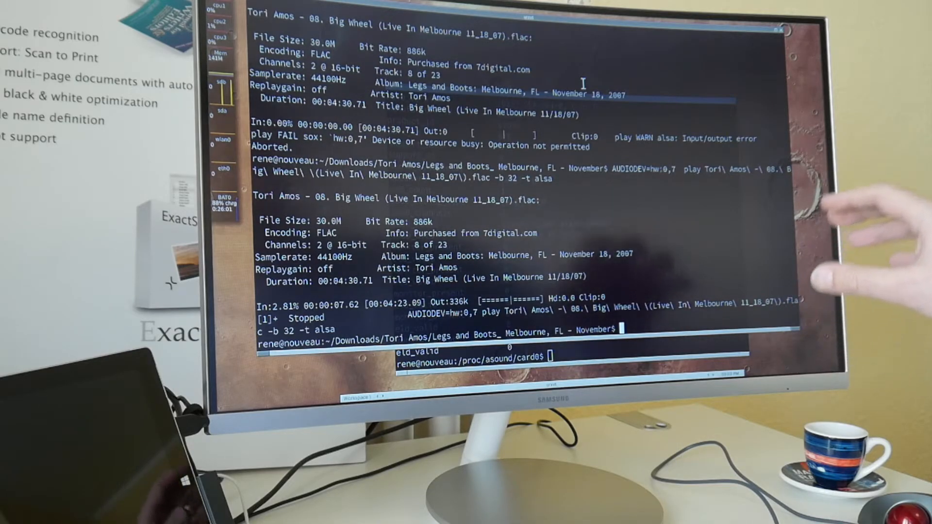
- Resume and abort playback, launch alsamixer, and move to the HDMI card's S/PDIF 1 control
type("fl")
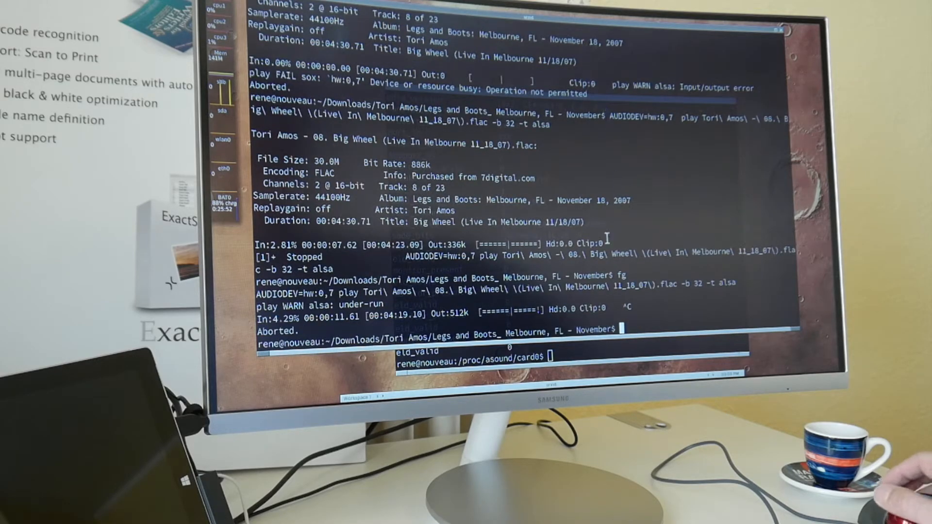
type("alsa")
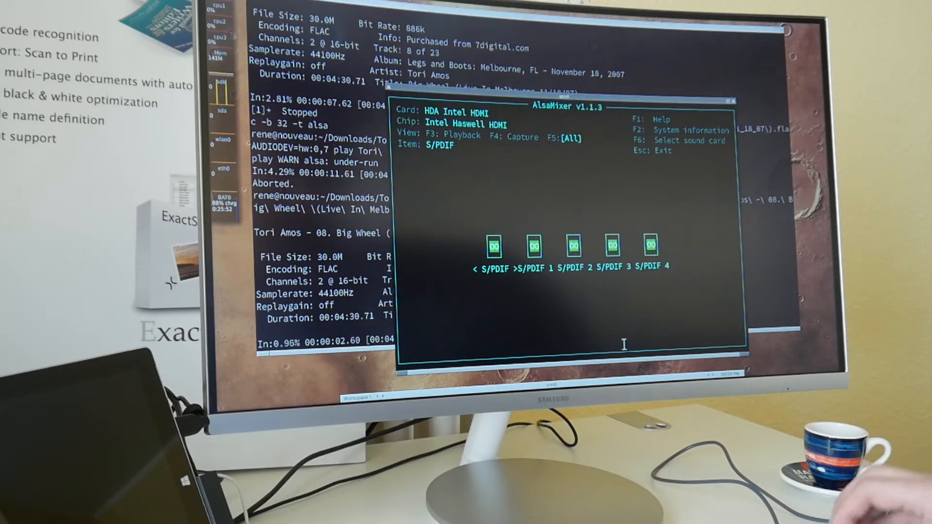
key("Right")
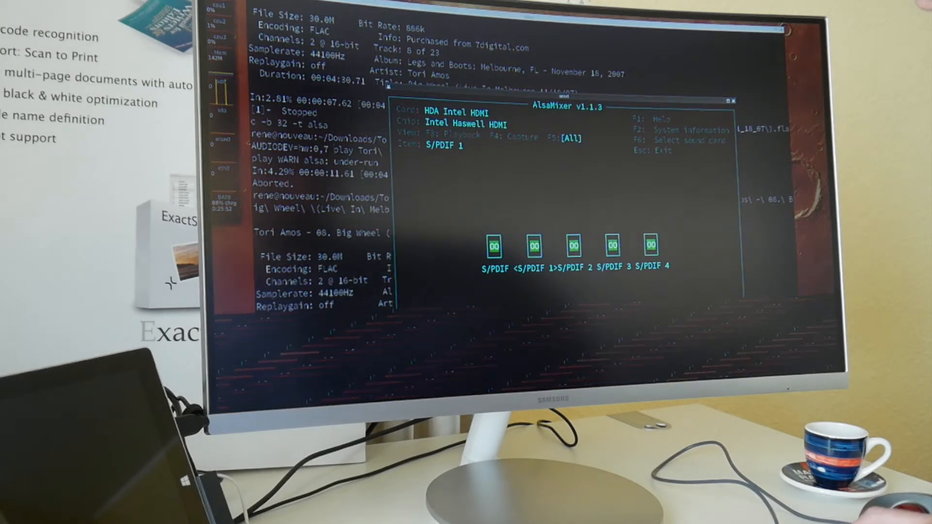